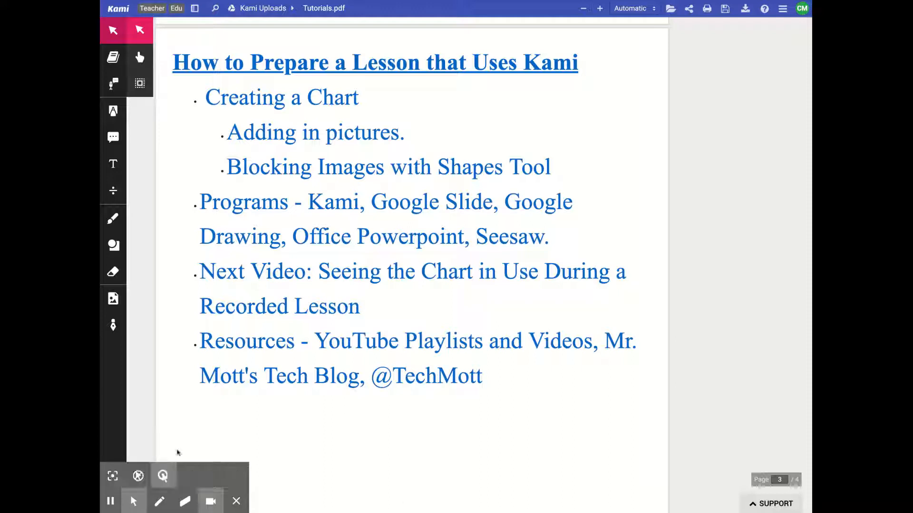
# Draw freehand check marks beside the chart and pictures items in the lesson outline.
pyautogui.click(159, 501)
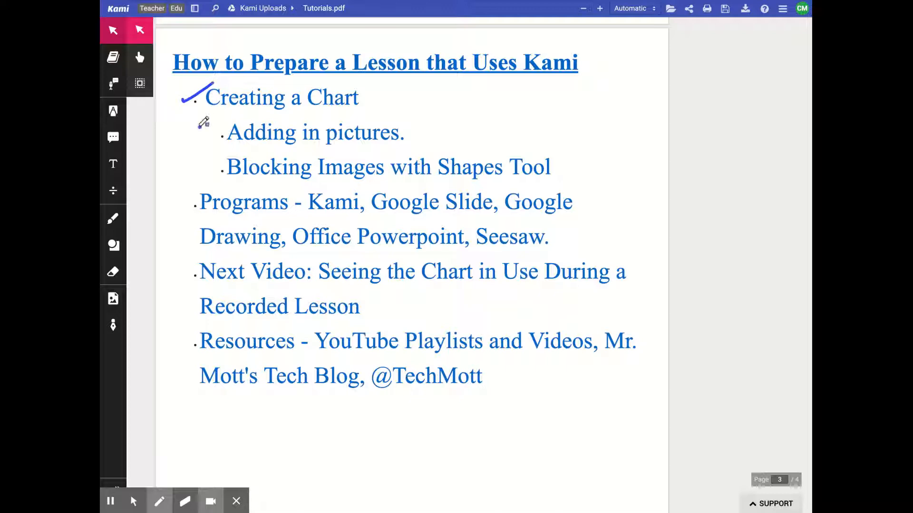
pyautogui.moveTo(198, 134); pyautogui.dragTo(224, 113)
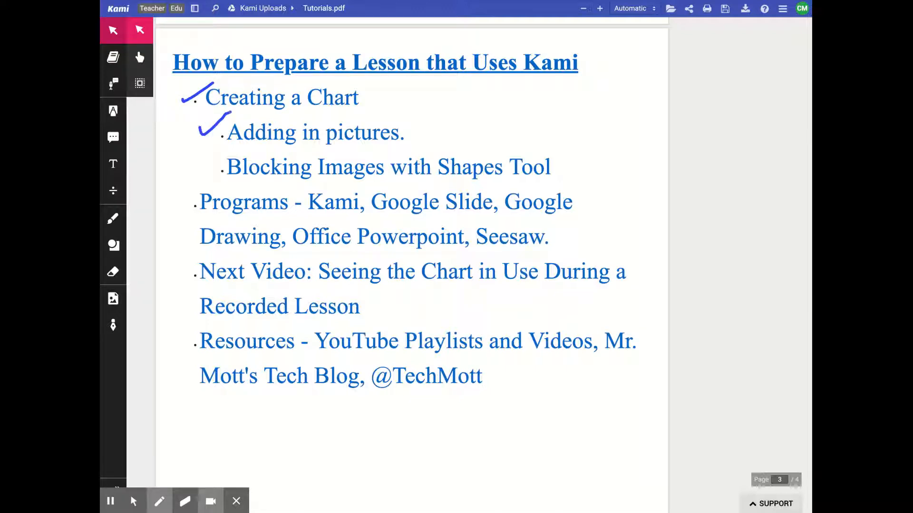
pyautogui.moveTo(200, 175); pyautogui.dragTo(219, 159)
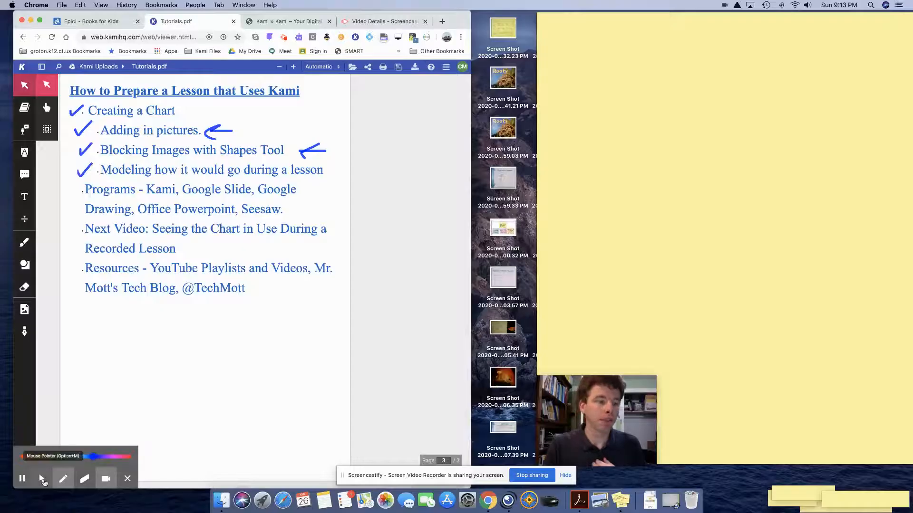
# Go to the Kami website and bring up the document viewer's start page.
pyautogui.click(285, 21)
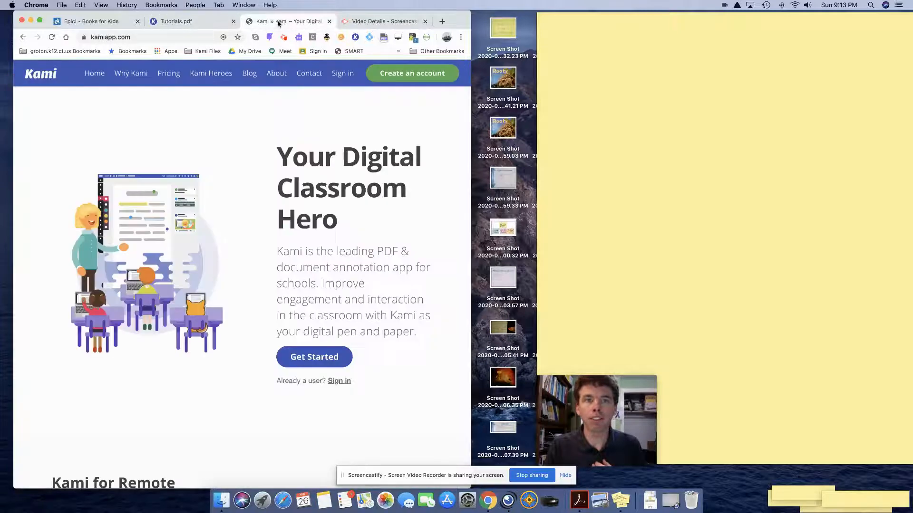
pyautogui.click(342, 73)
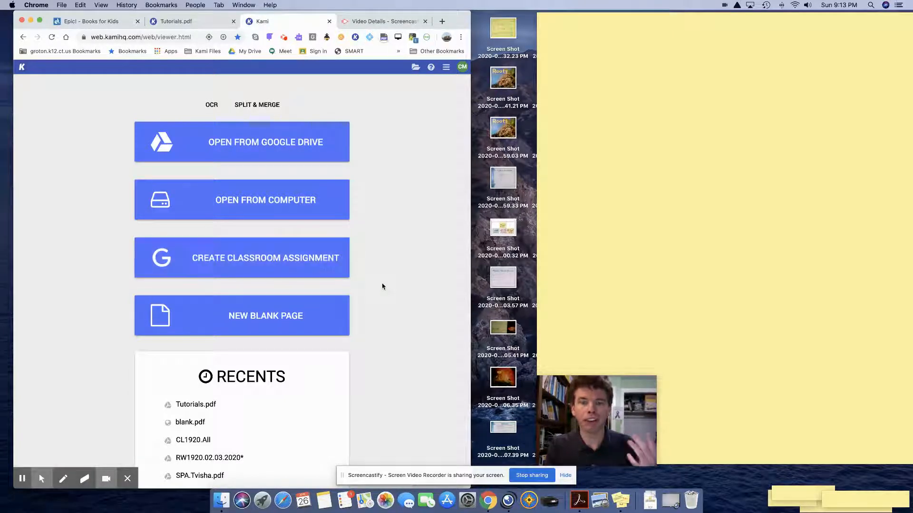
pyautogui.moveTo(388, 323)
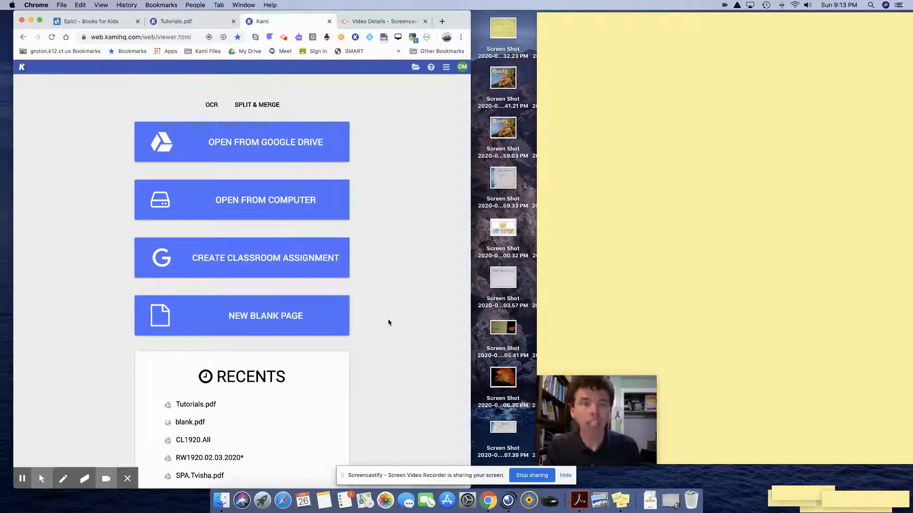
pyautogui.moveTo(265, 200)
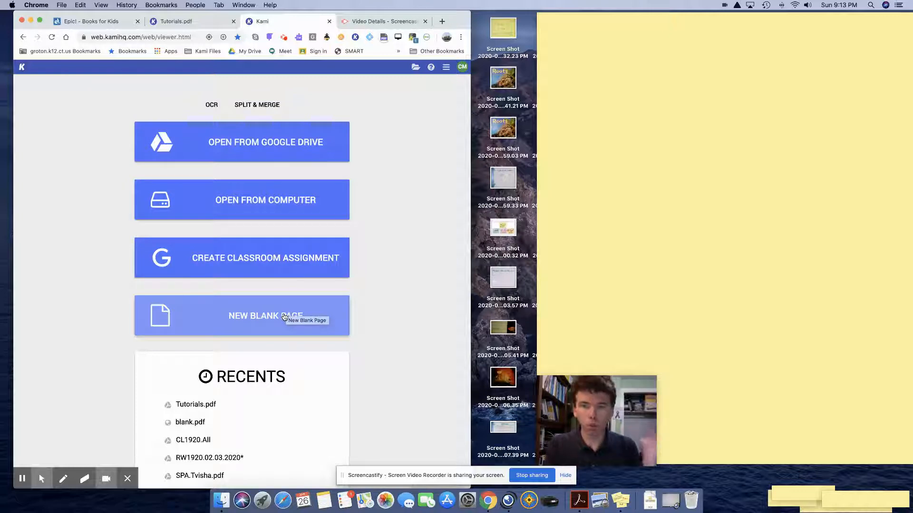
# Add a new blank page and name the file 'Nonfiction Text Features'.
pyautogui.click(266, 316)
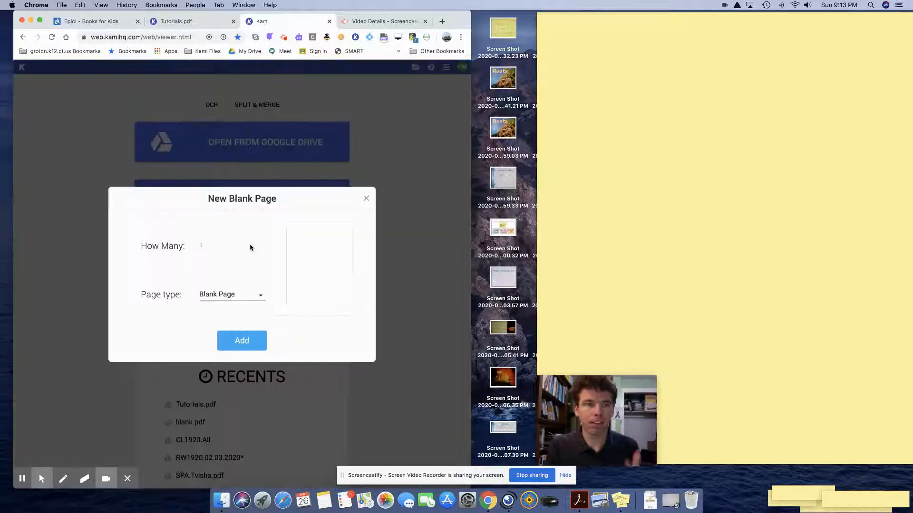
pyautogui.click(241, 340)
pyautogui.write('Nonfiction Text')
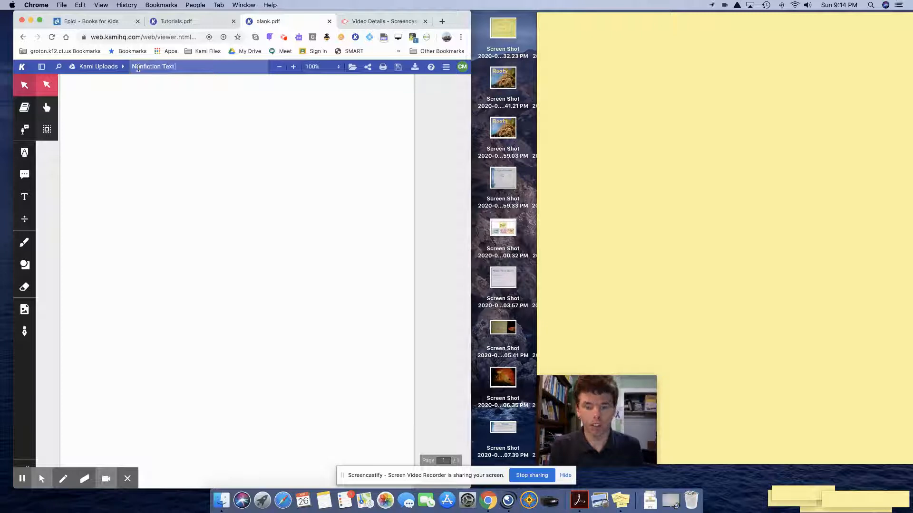
pyautogui.write('Features')
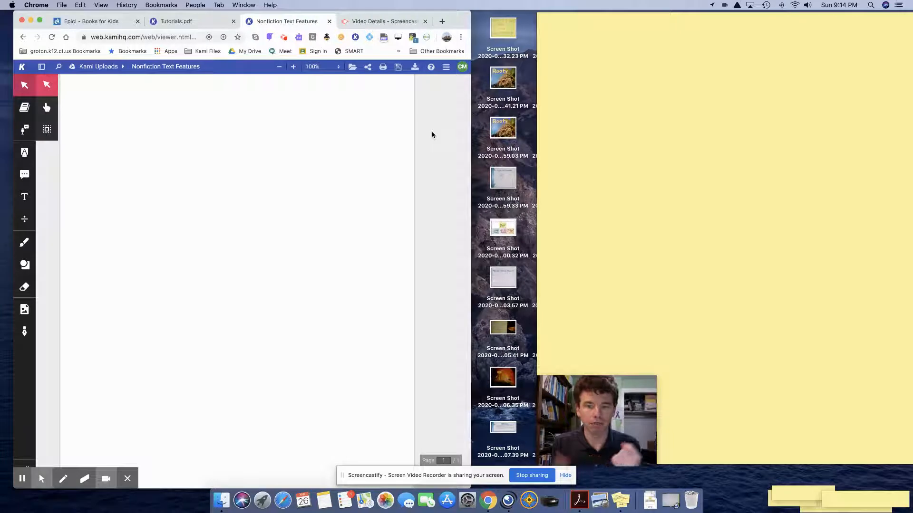
pyautogui.moveTo(25, 309)
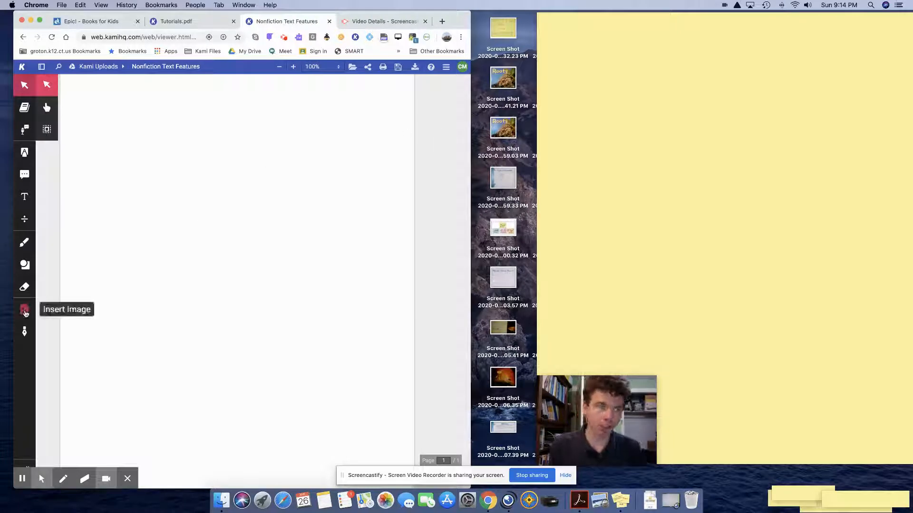
# Insert the Glossary screenshot from the computer and place it on the page.
pyautogui.click(25, 309)
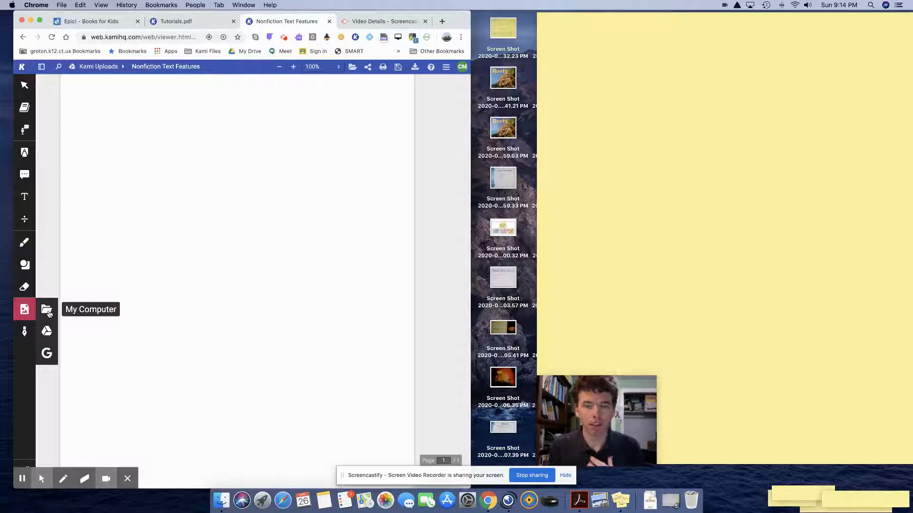
pyautogui.click(47, 309)
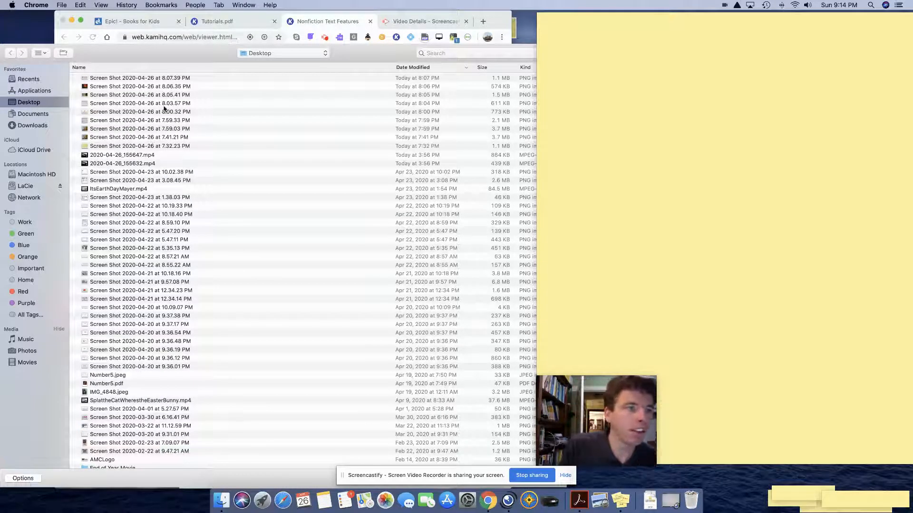
pyautogui.click(140, 77)
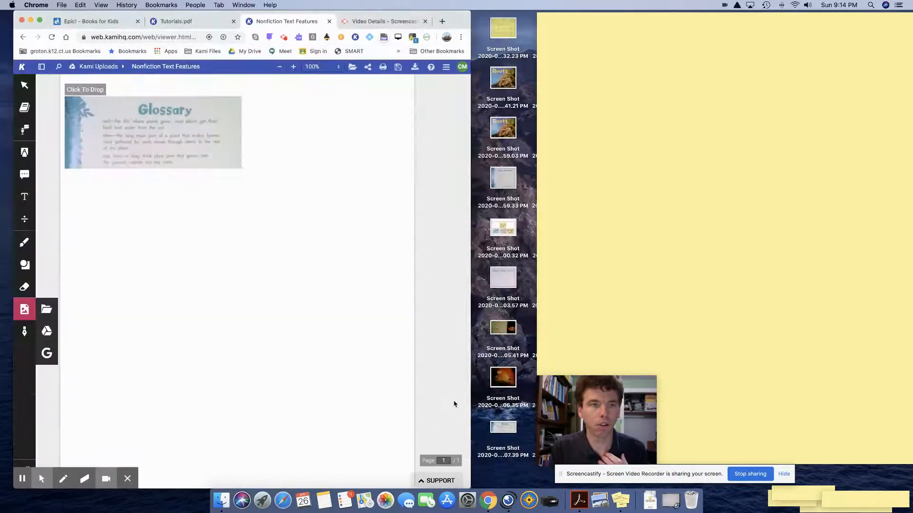
pyautogui.moveTo(153, 132); pyautogui.dragTo(263, 341)
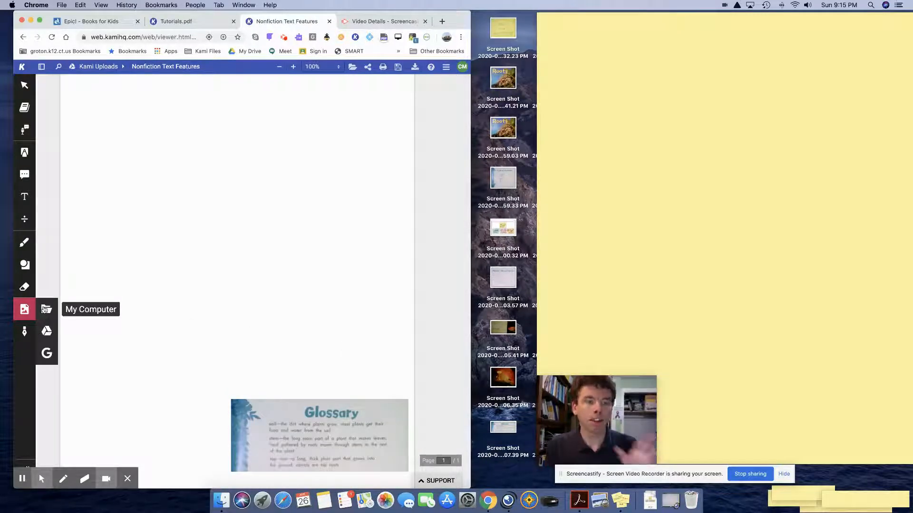
pyautogui.moveTo(46, 331)
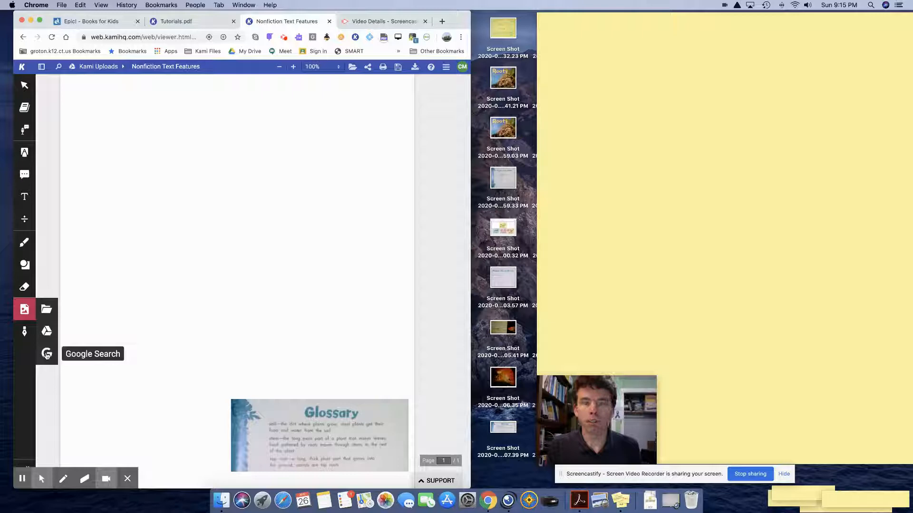
pyautogui.moveTo(47, 354)
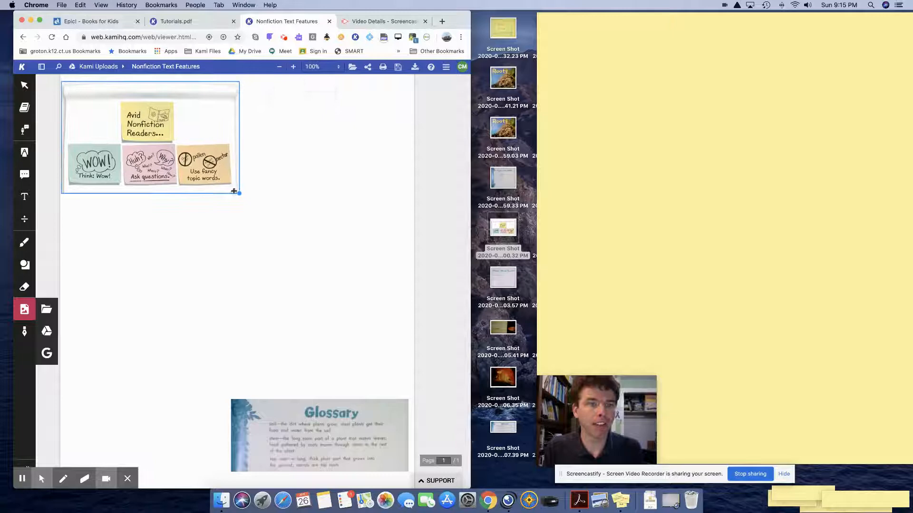
# Place the Avid Nonfiction Readers header image across the top of the page.
pyautogui.moveTo(239, 192); pyautogui.dragTo(377, 263)
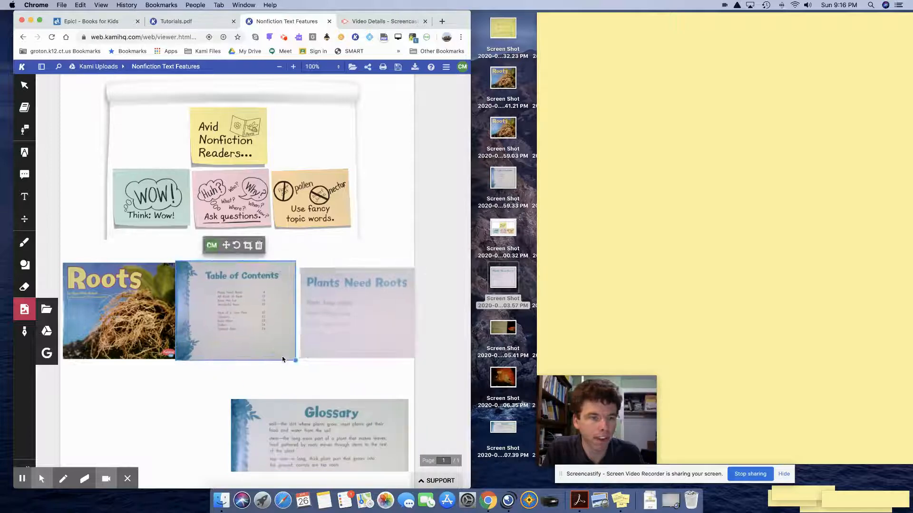
# Resize the Roots, Table of Contents and Plants Need Roots pictures into a row and drop the goldfish picture below.
pyautogui.moveTo(295, 359); pyautogui.dragTo(266, 336)
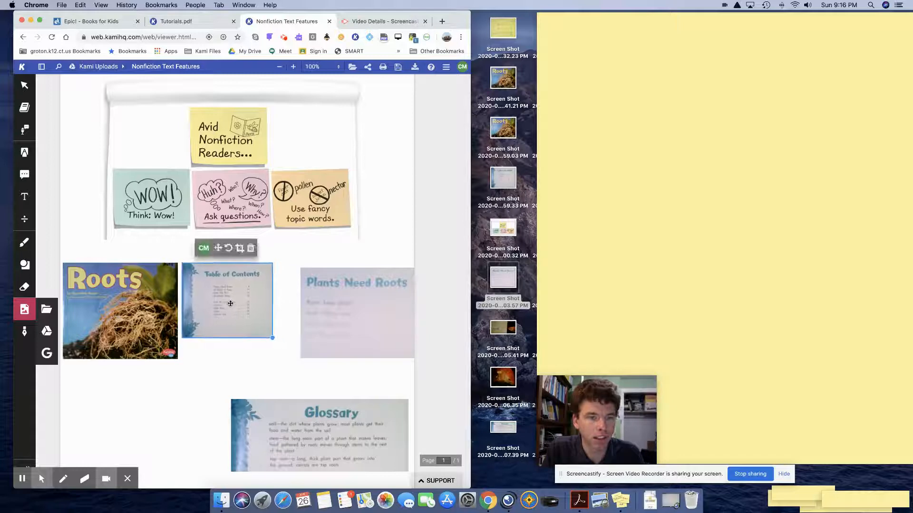
pyautogui.moveTo(357, 312); pyautogui.dragTo(336, 308)
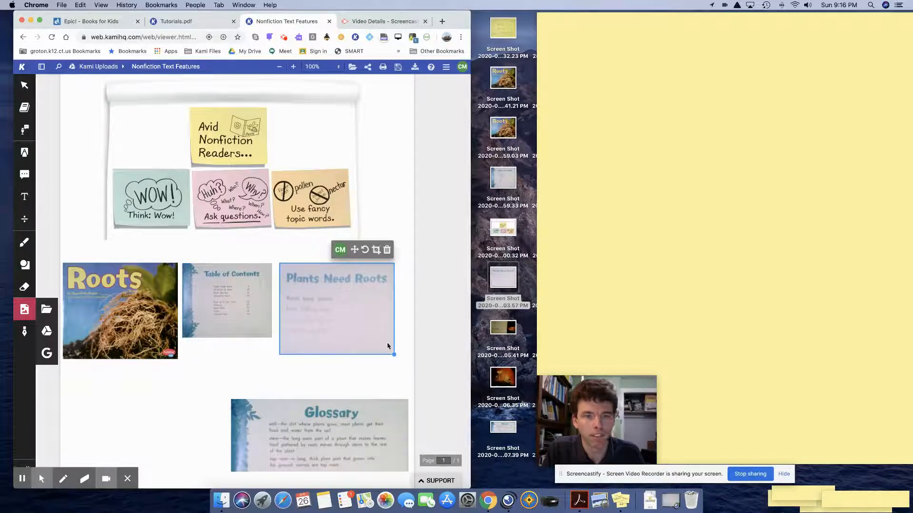
pyautogui.moveTo(393, 354); pyautogui.dragTo(373, 337)
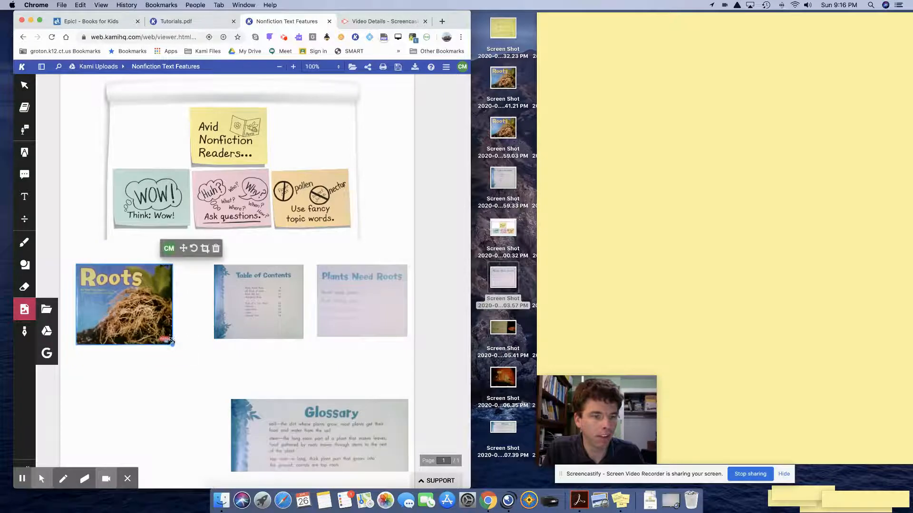
pyautogui.moveTo(123, 304); pyautogui.dragTo(138, 301)
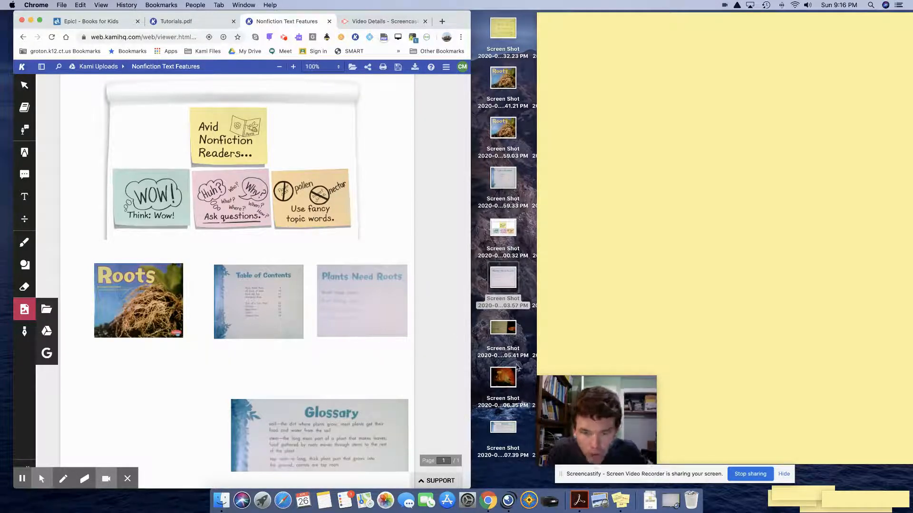
pyautogui.moveTo(502, 375); pyautogui.dragTo(148, 395)
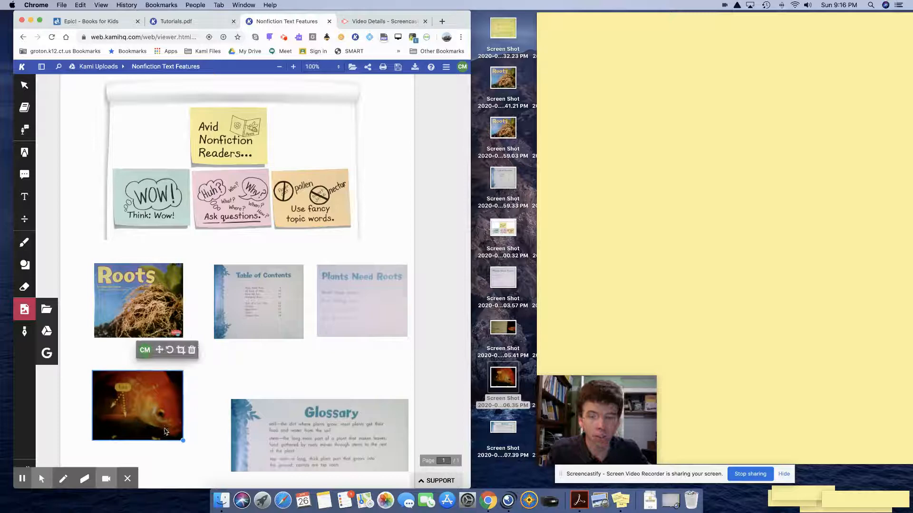
# Insert the They have fins picture and place it beside the goldfish picture.
pyautogui.click(219, 381)
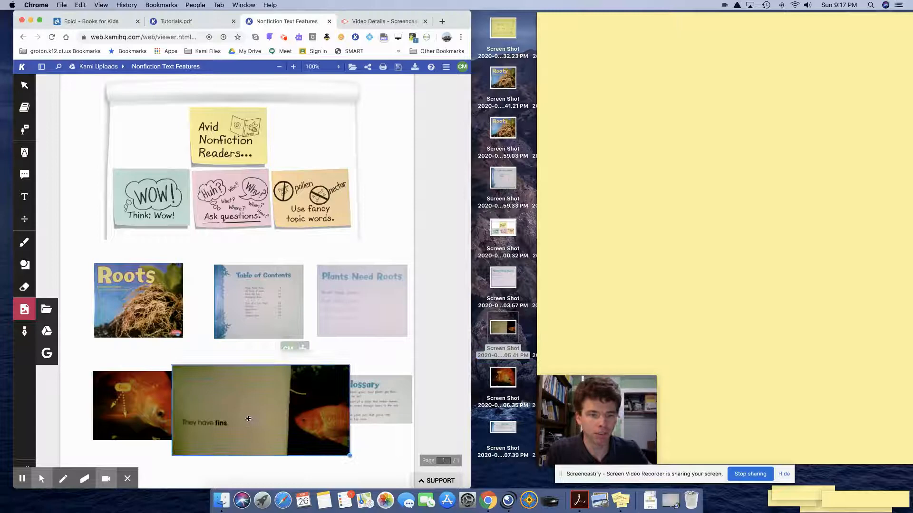
pyautogui.moveTo(349, 456); pyautogui.dragTo(275, 418)
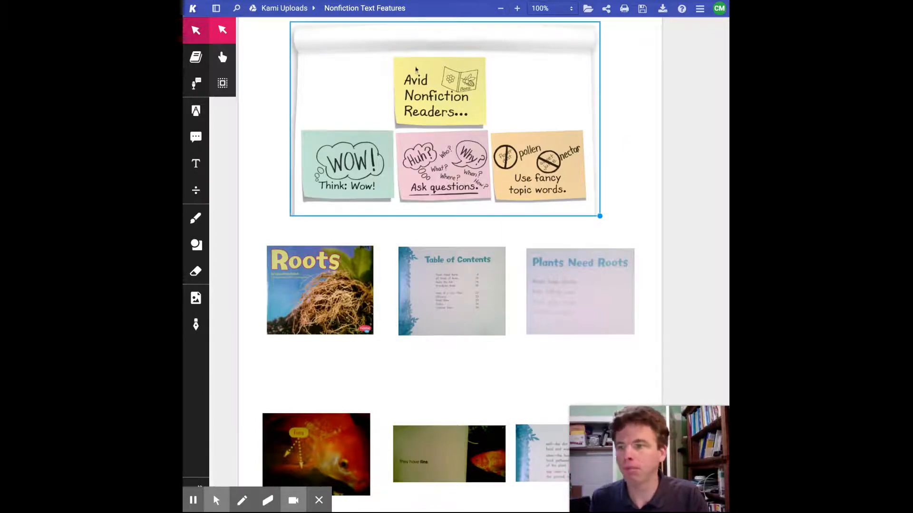
pyautogui.moveTo(196, 244)
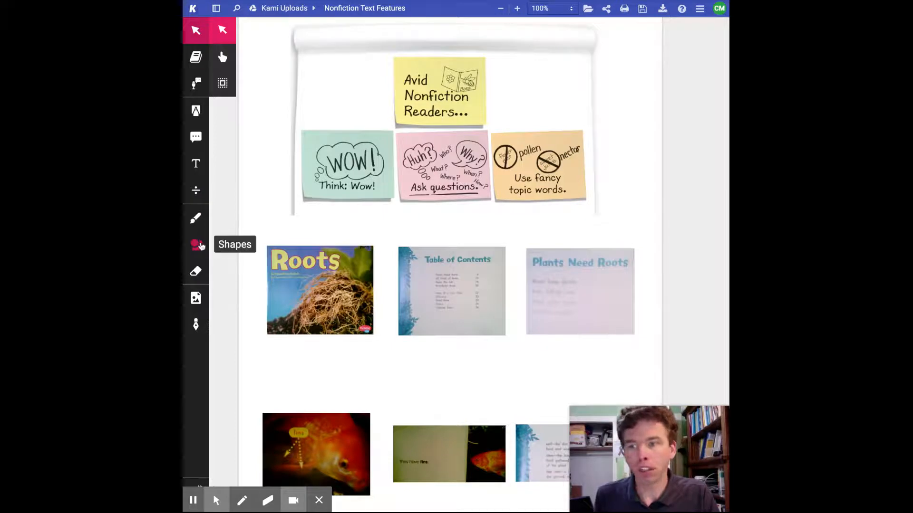
# Switch to the Shapes tool and set shapes to solid-filled instead of outlined.
pyautogui.click(196, 244)
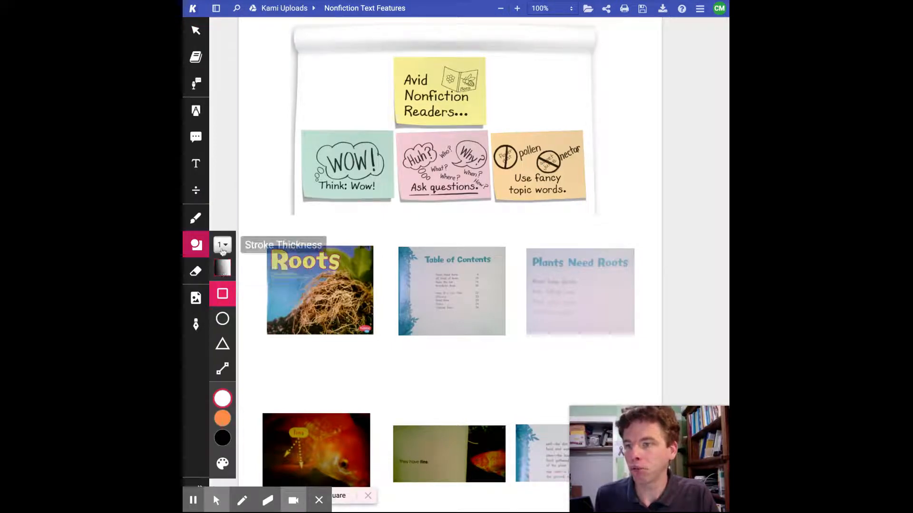
pyautogui.click(222, 245)
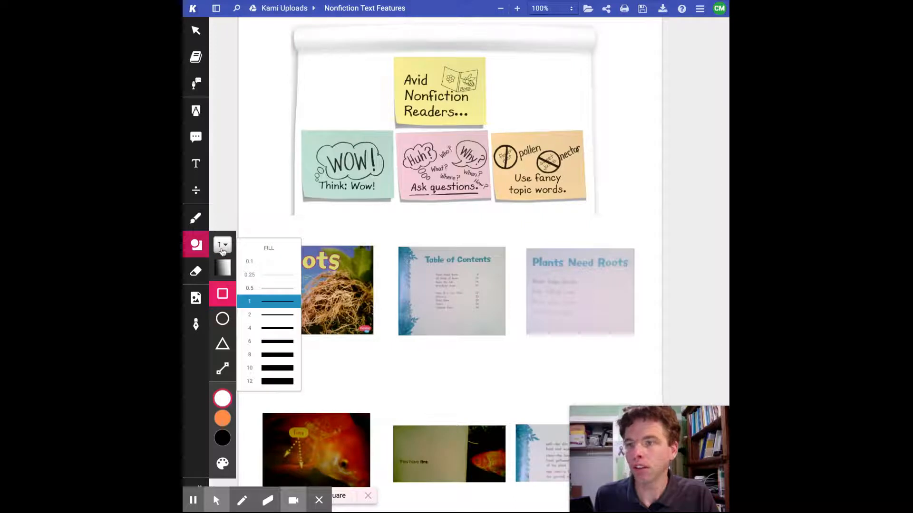
pyautogui.moveTo(223, 294)
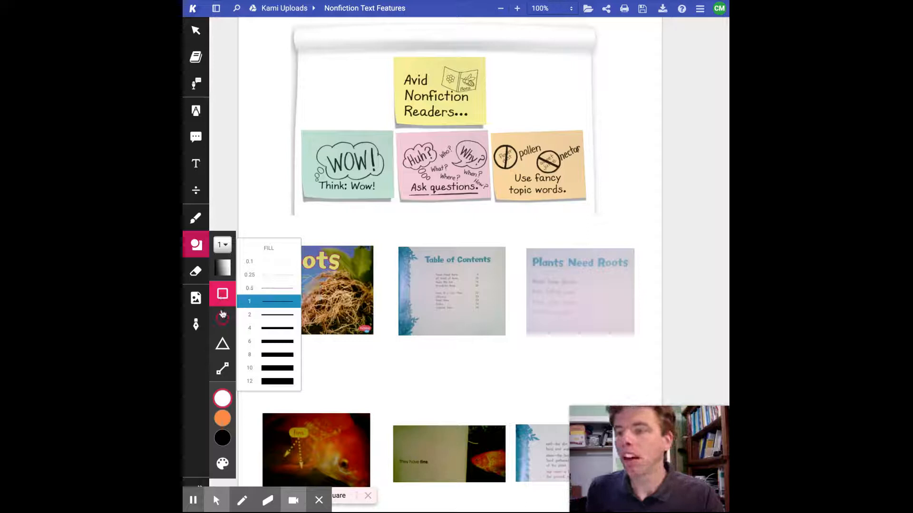
pyautogui.click(222, 418)
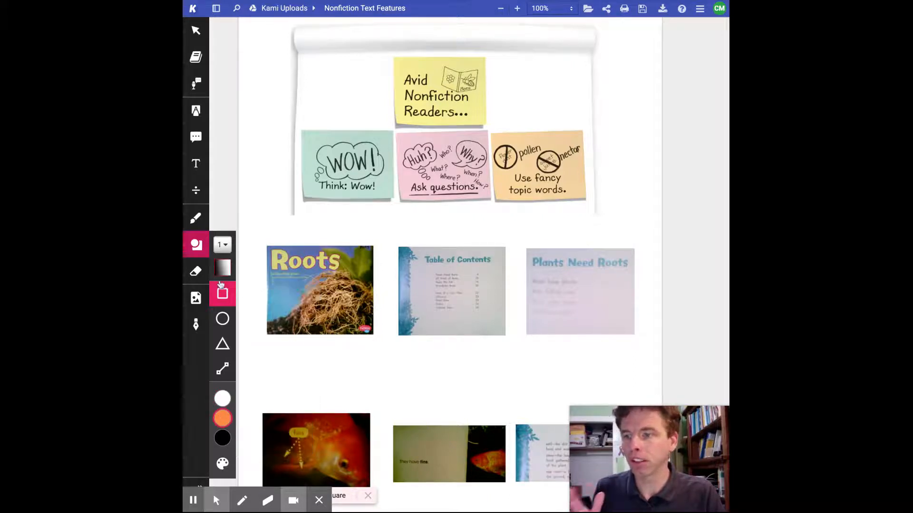
pyautogui.moveTo(222, 244)
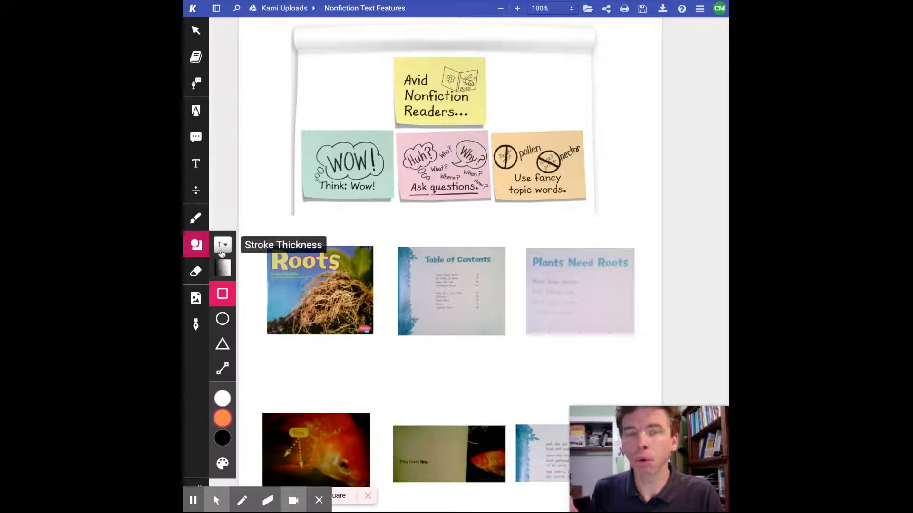
pyautogui.click(223, 245)
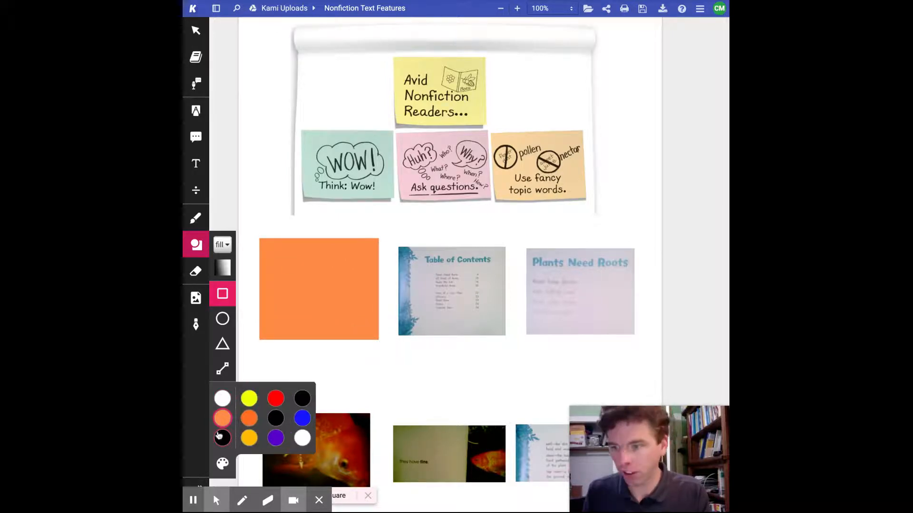
# Draw blue filled rectangles over the Table of Contents and Plants Need Roots pictures.
pyautogui.click(301, 419)
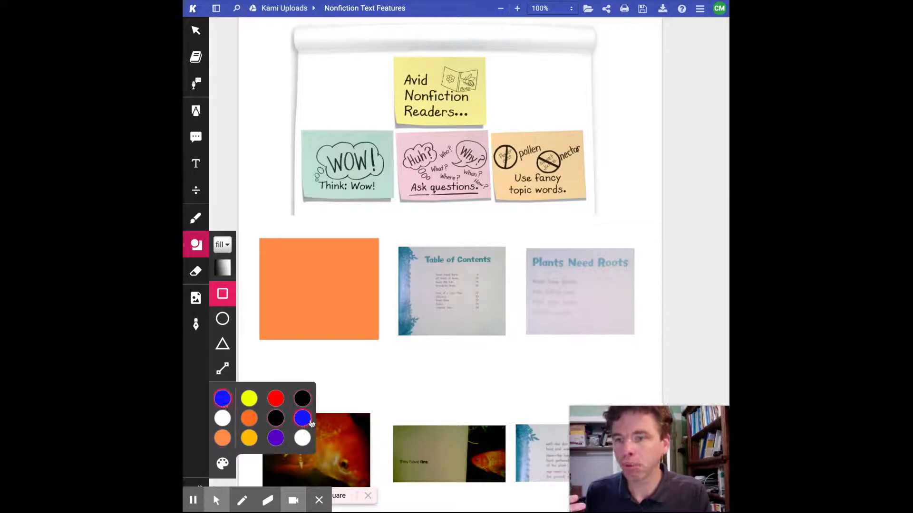
pyautogui.click(222, 418)
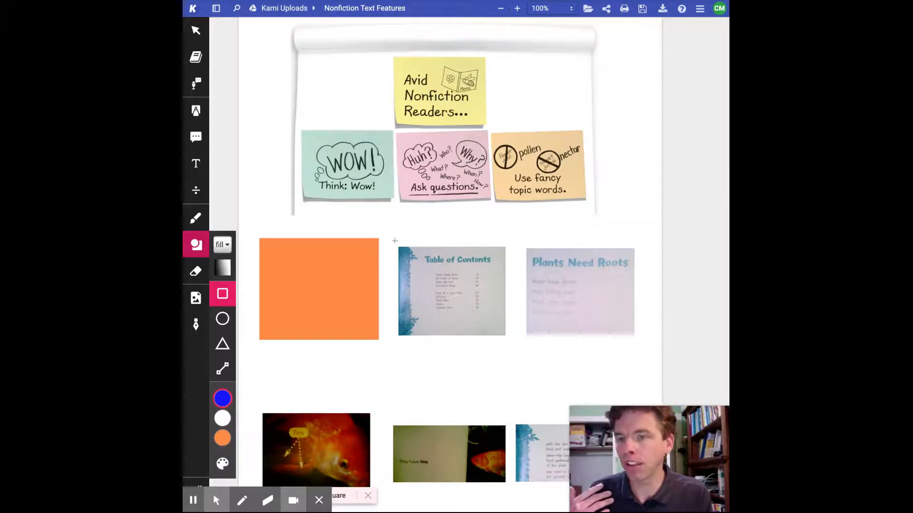
pyautogui.moveTo(395, 240); pyautogui.dragTo(512, 339)
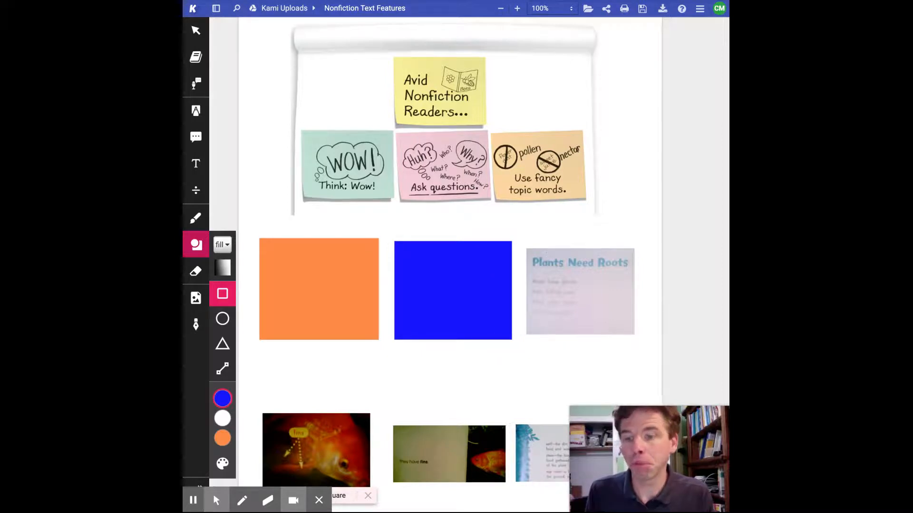
pyautogui.moveTo(521, 241); pyautogui.dragTo(614, 328)
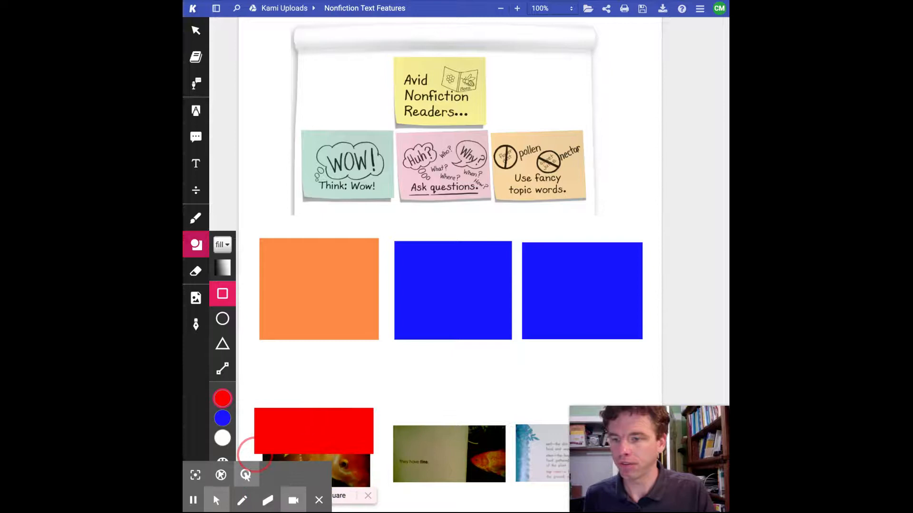
# Enlarge the red rectangle so it fully covers the goldfish picture.
pyautogui.scroll(-3)
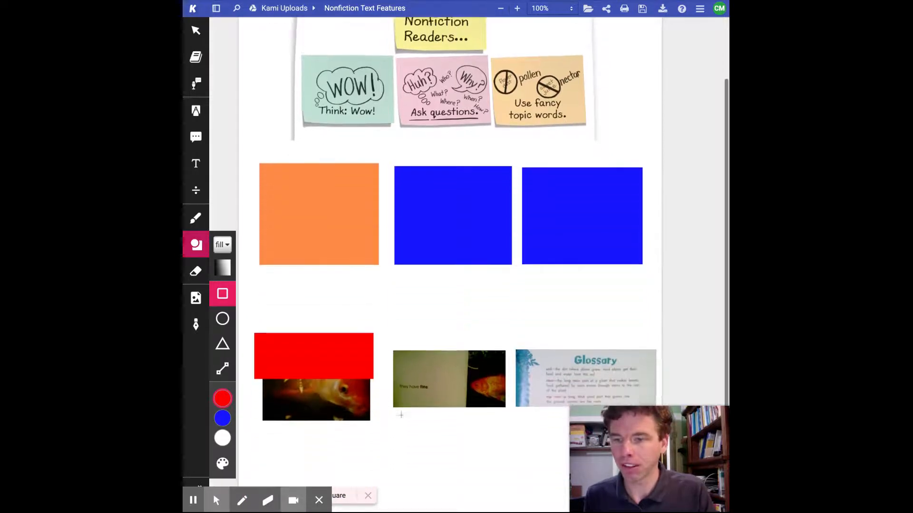
pyautogui.scroll(-3)
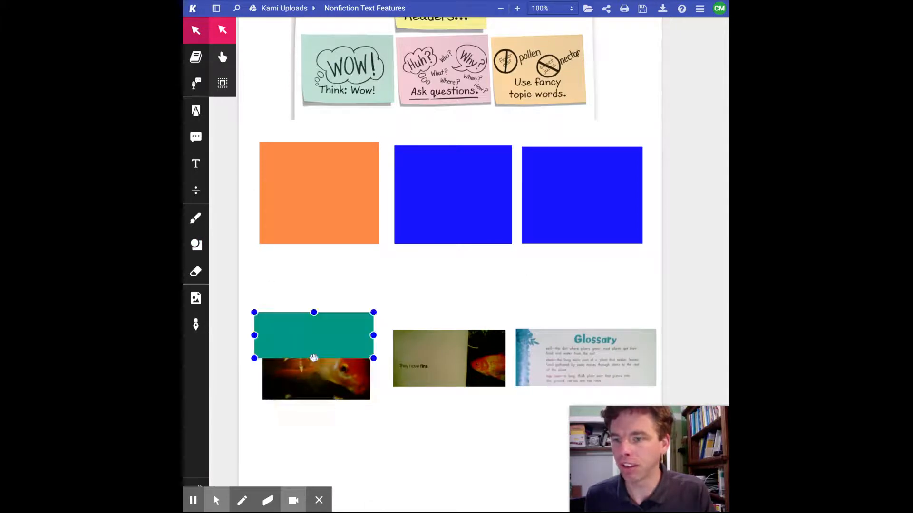
pyautogui.moveTo(314, 358); pyautogui.dragTo(314, 412)
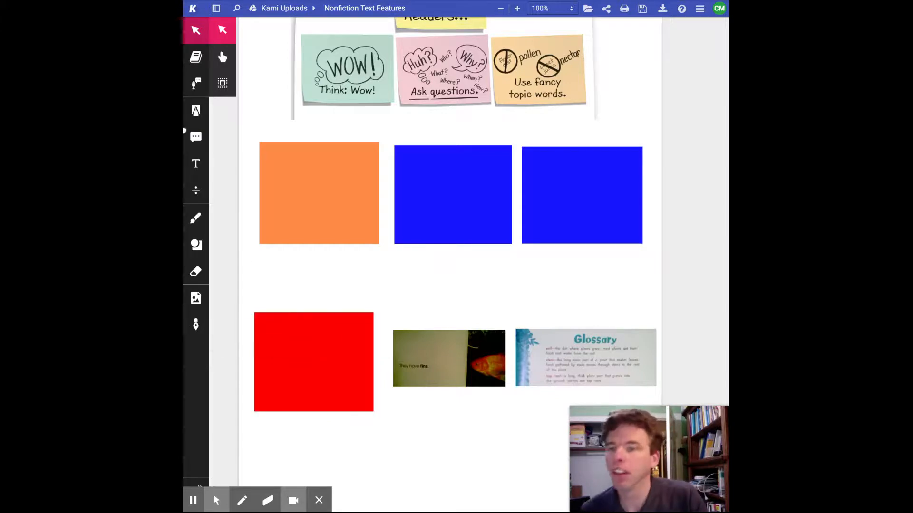
pyautogui.moveTo(196, 164)
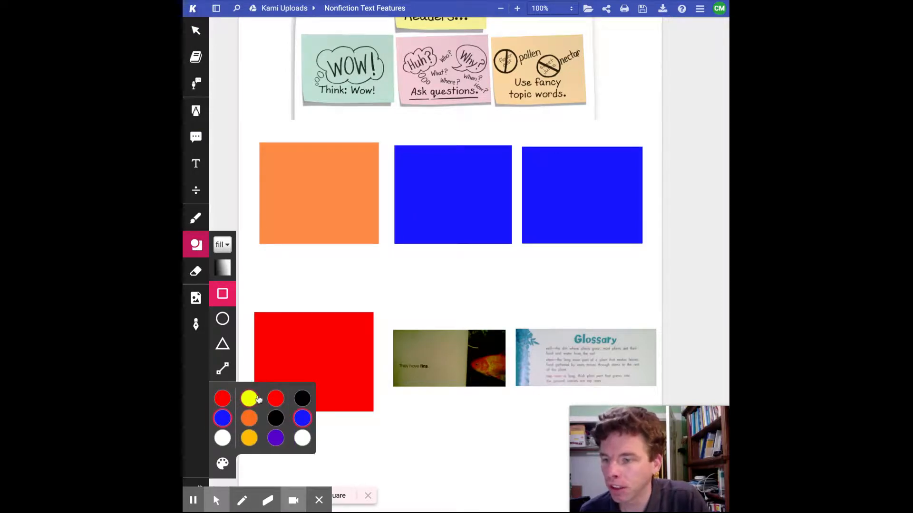
# Add a green swatch via More Colors, save the palette, and choose green as the shape colour.
pyautogui.click(223, 464)
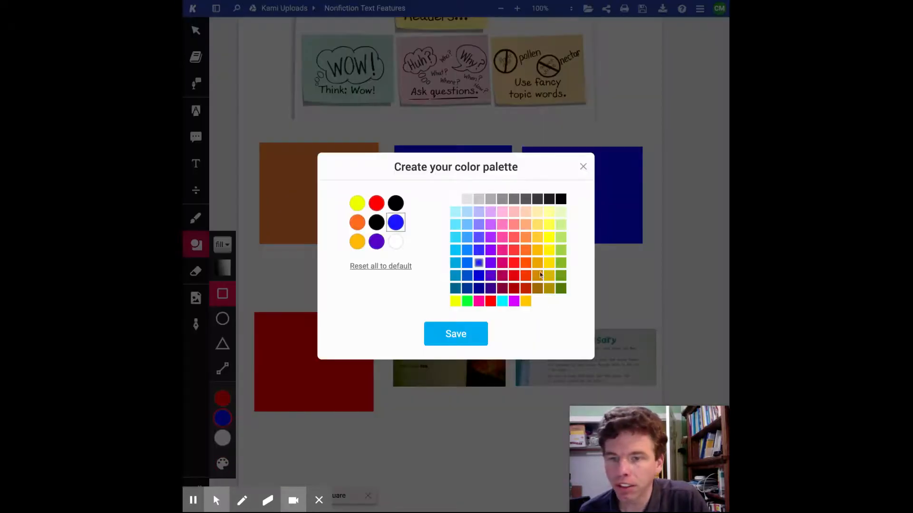
pyautogui.click(561, 263)
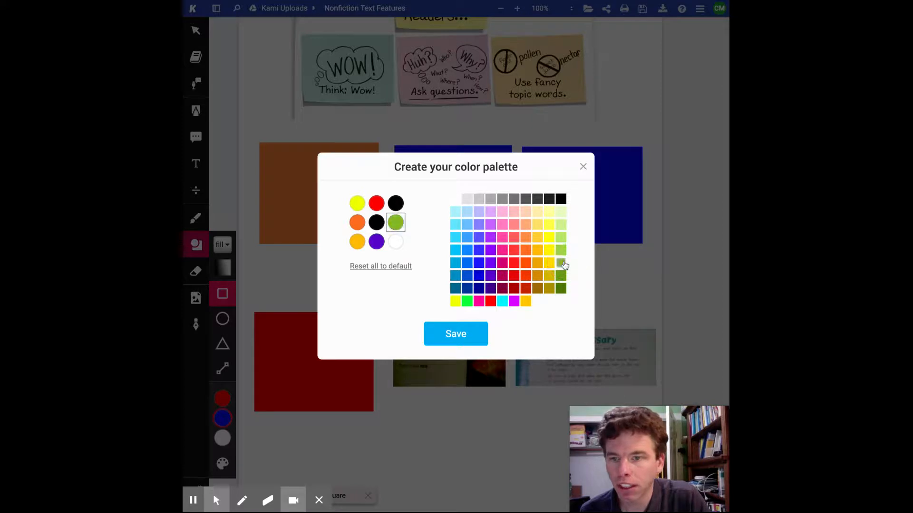
pyautogui.click(455, 333)
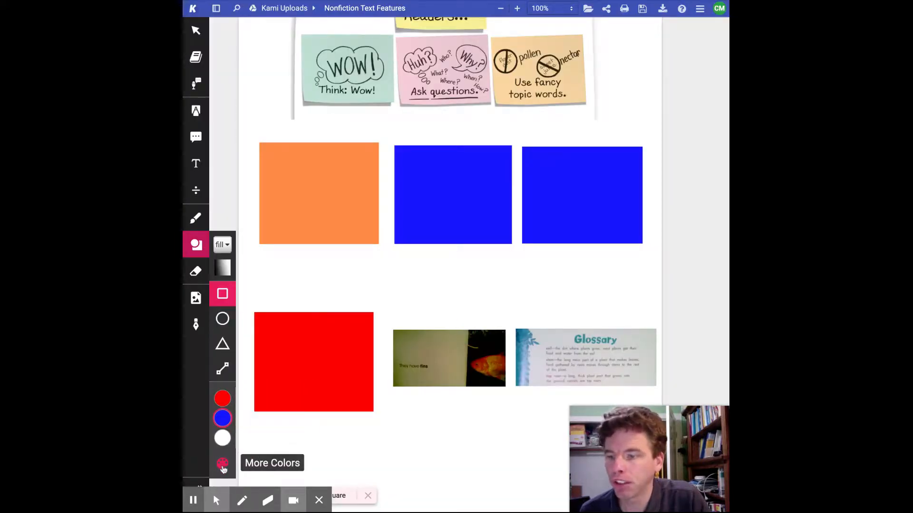
pyautogui.click(222, 465)
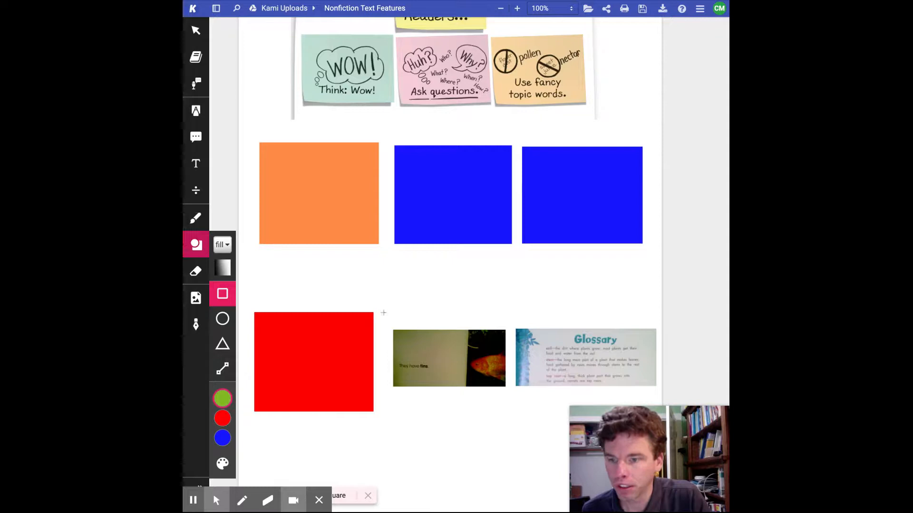
# Draw green rectangles over the fish-with-text and Glossary pictures, resizing the Glossary one to fit.
pyautogui.moveTo(384, 316); pyautogui.dragTo(507, 408)
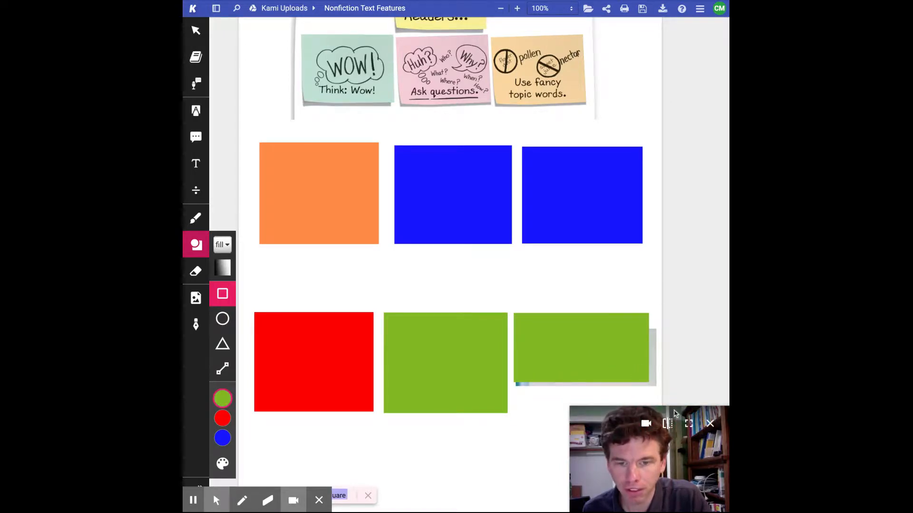
pyautogui.click(196, 30)
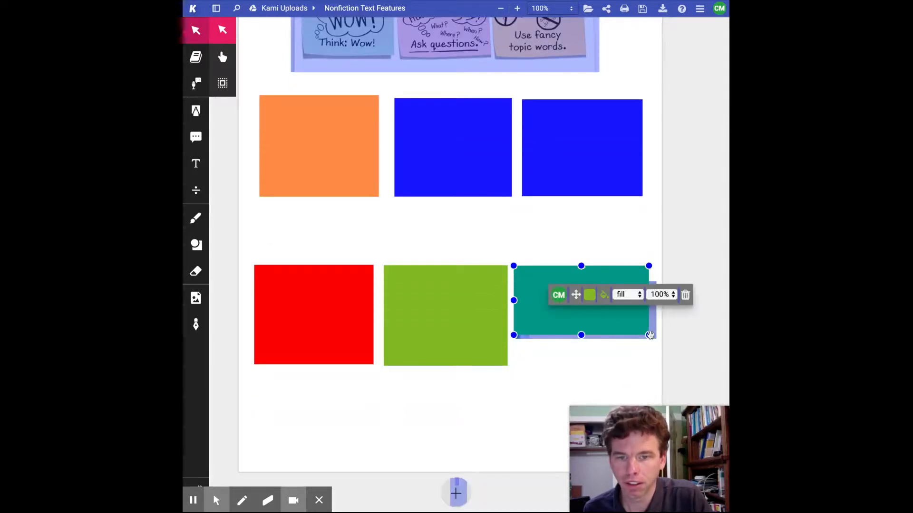
pyautogui.moveTo(649, 334); pyautogui.dragTo(656, 362)
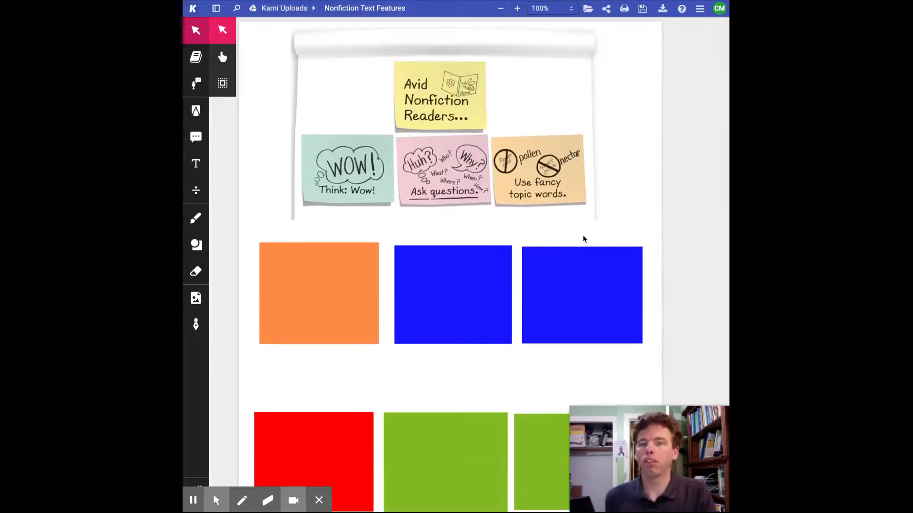
pyautogui.moveTo(586, 359)
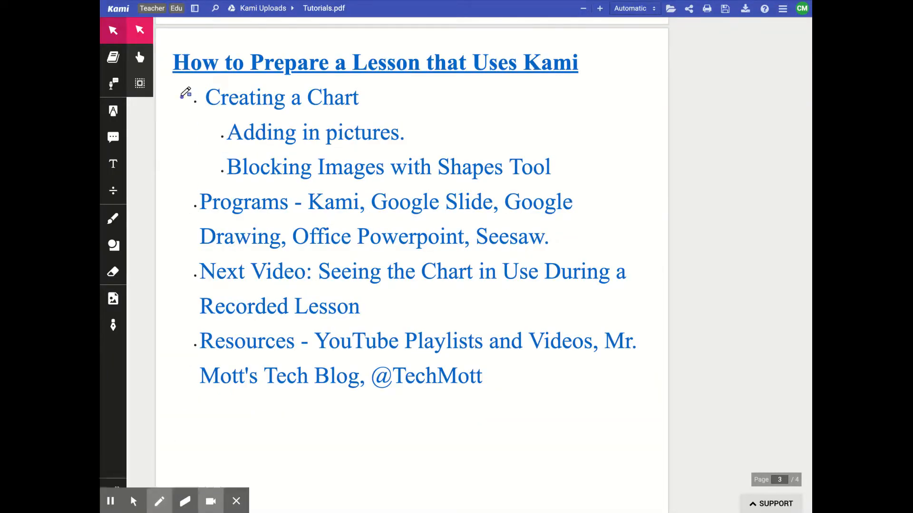
# Draw a checkmark beside Creating a Chart on the Tutorials lesson outline.
pyautogui.click(189, 93)
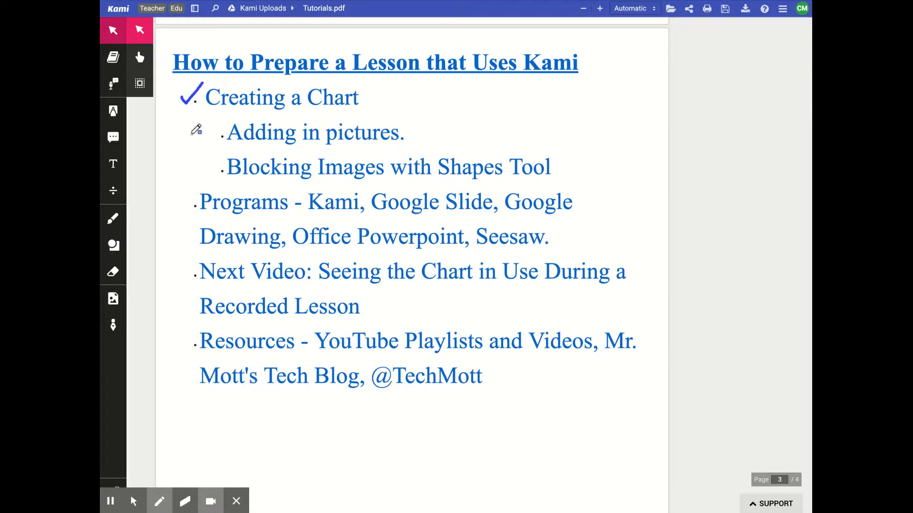